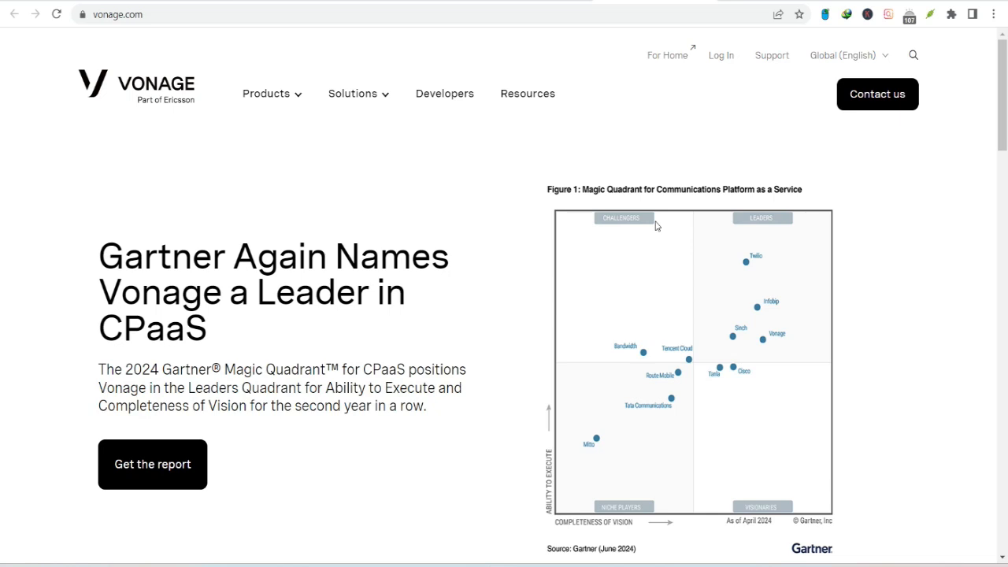
scroll(down, 3)
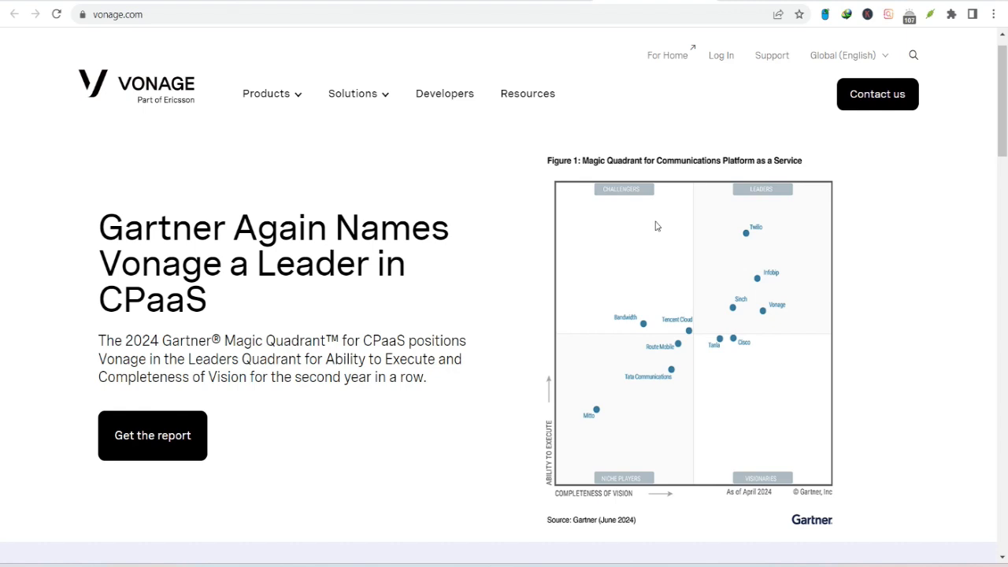
scroll(down, 3)
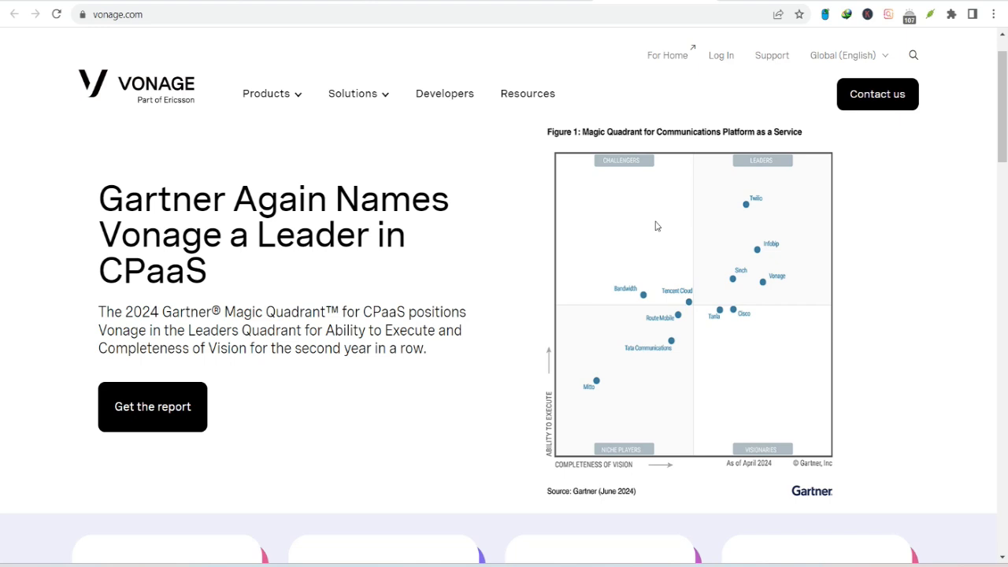
scroll(down, 3)
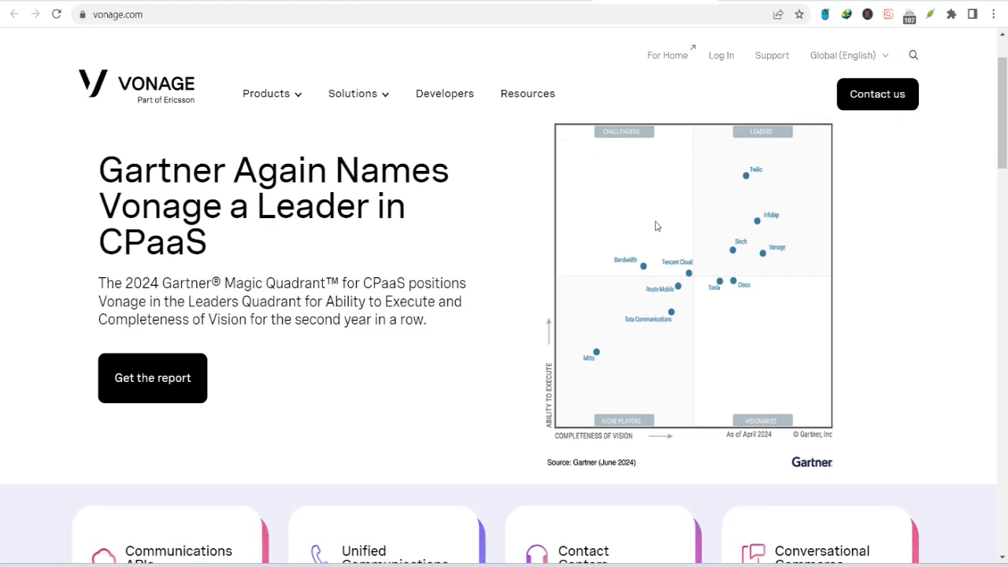
scroll(down, 3)
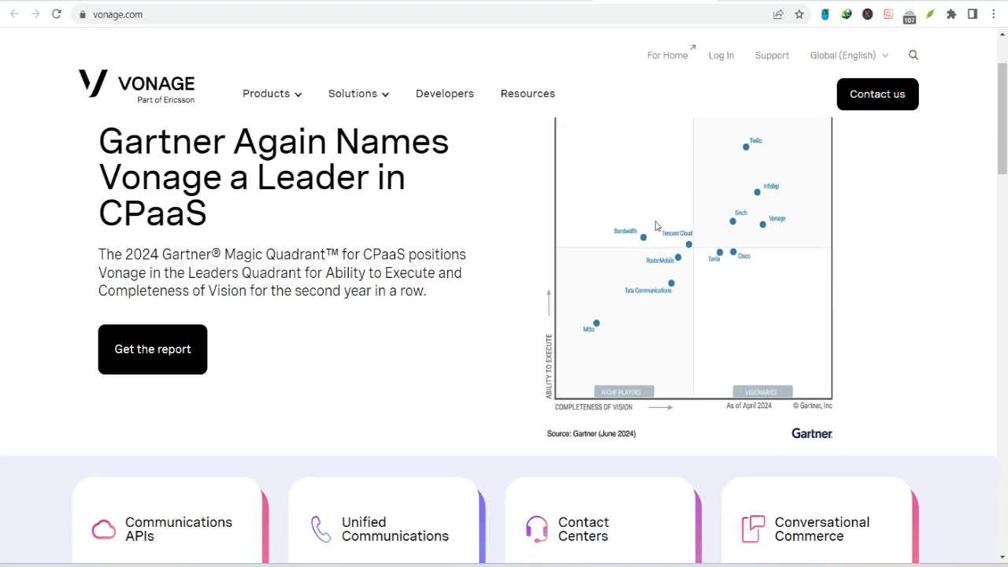
scroll(down, 3)
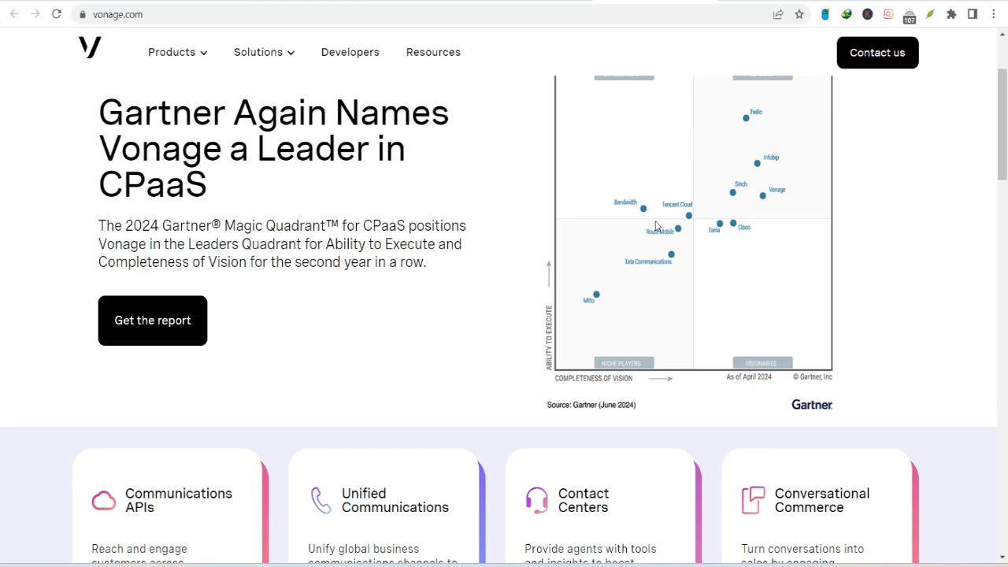
scroll(down, 3)
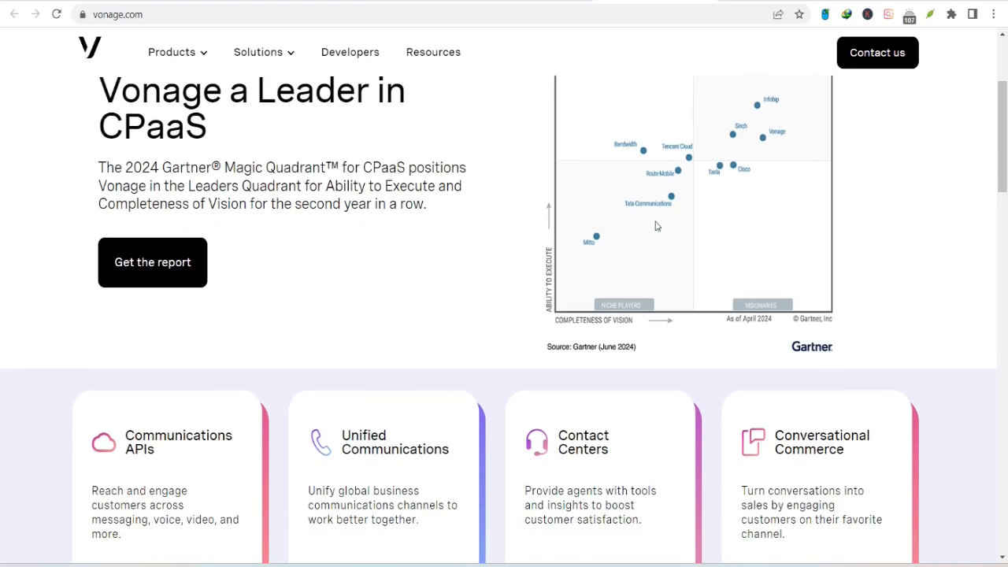
scroll(down, 3)
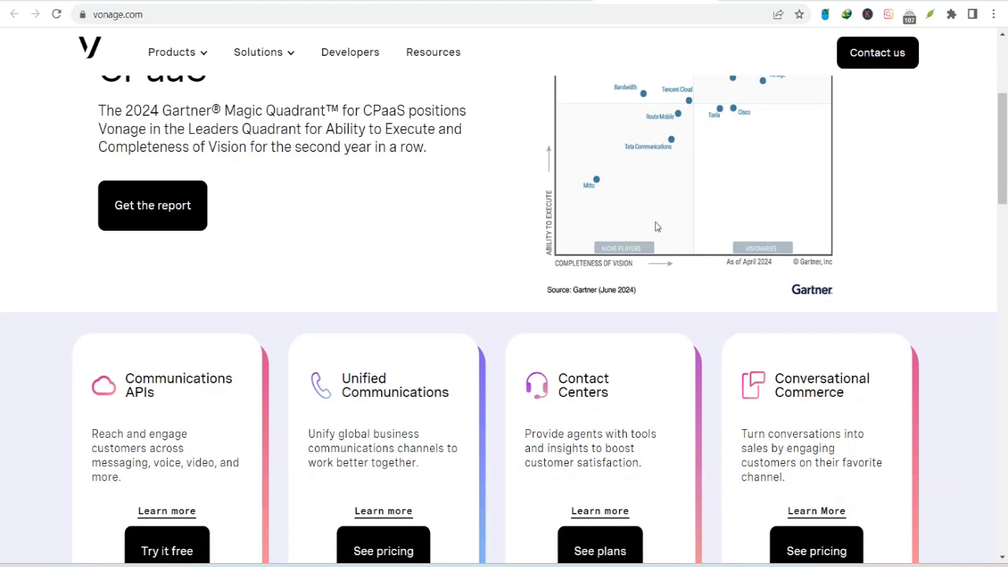
scroll(down, 3)
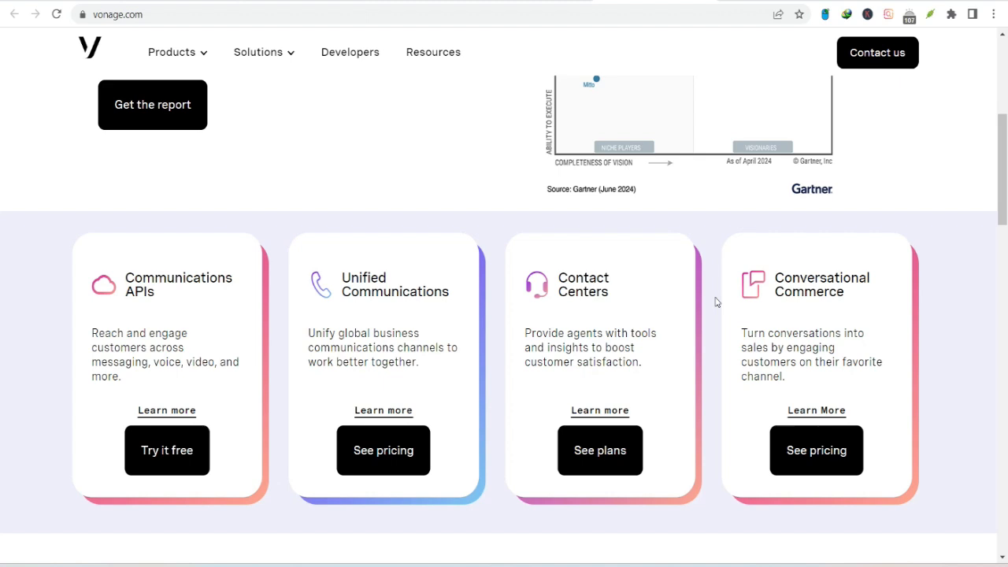
scroll(down, 3)
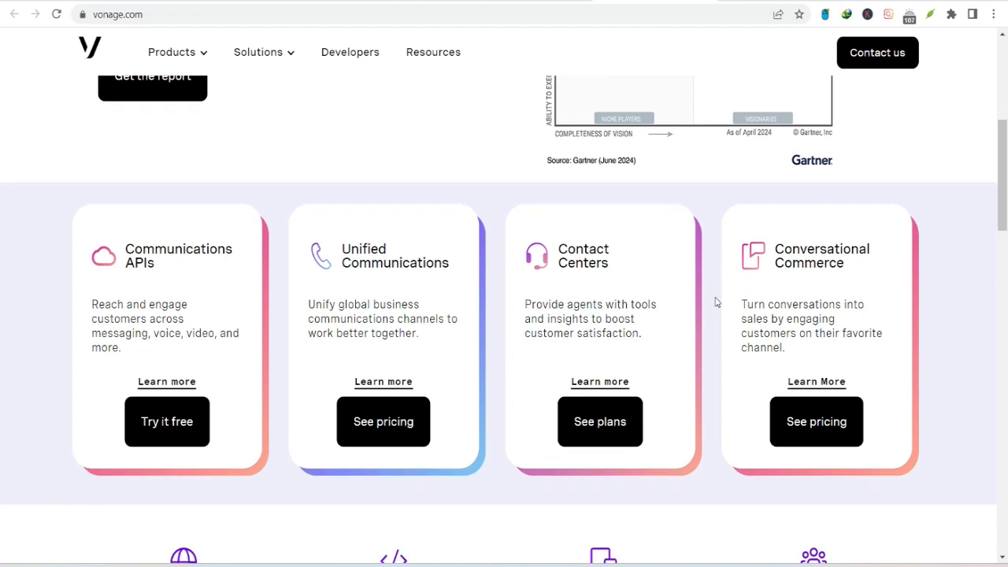
scroll(down, 3)
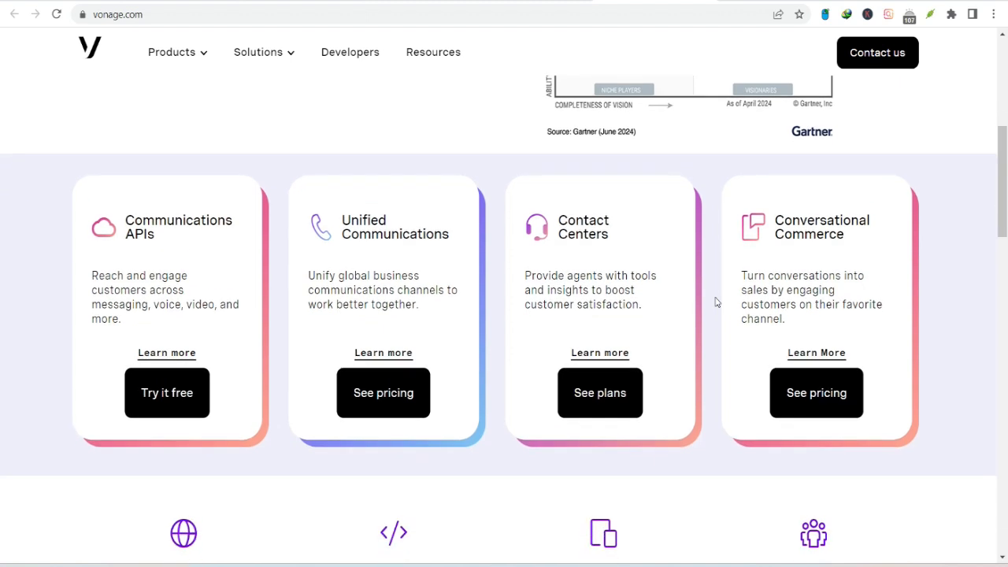
scroll(down, 3)
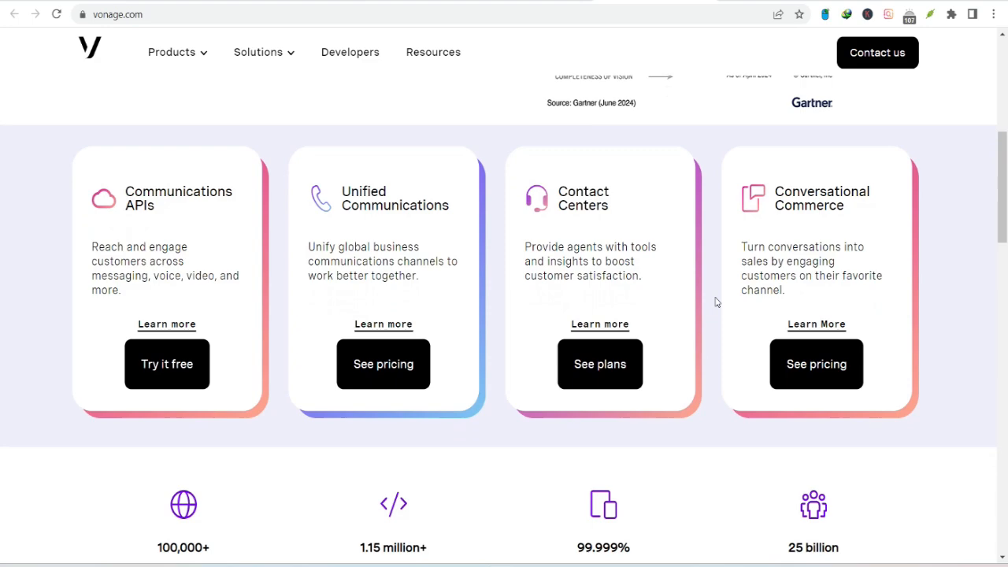
scroll(down, 3)
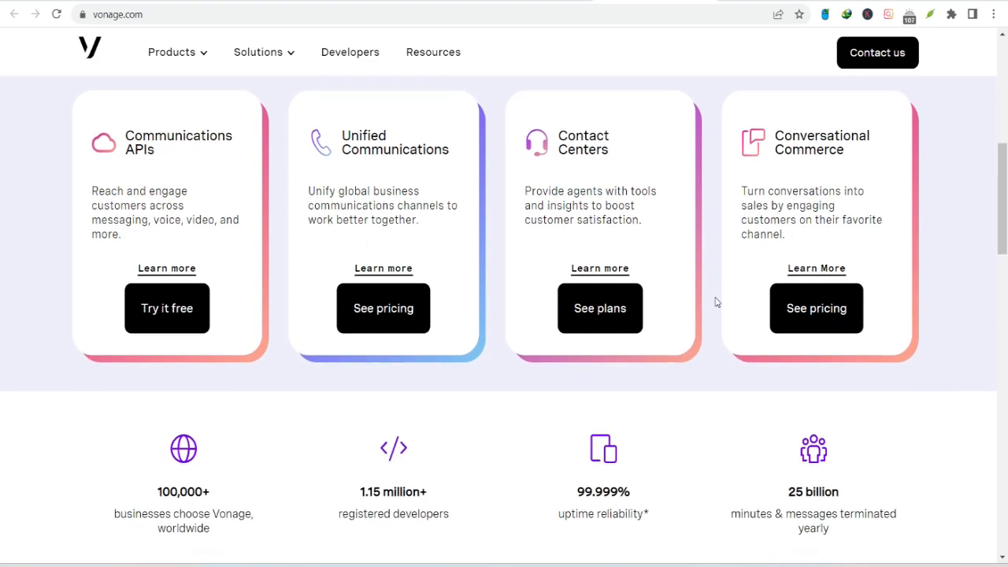
scroll(down, 3)
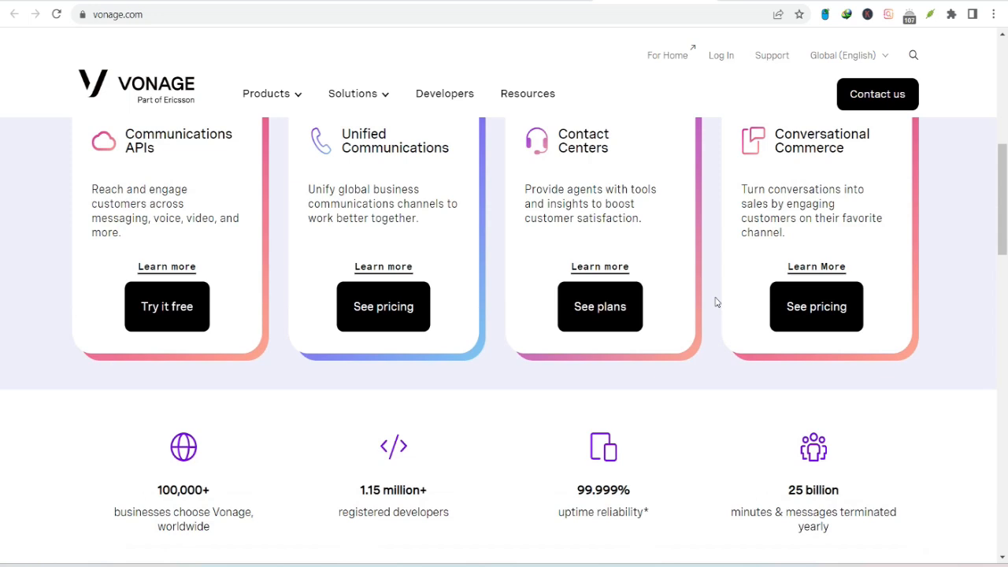
scroll(up, 3)
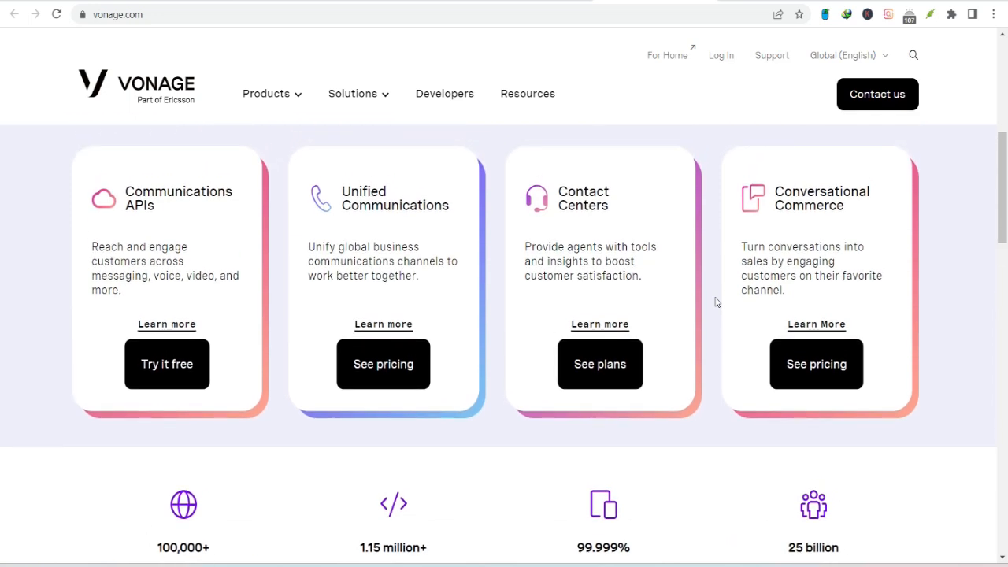
scroll(down, 3)
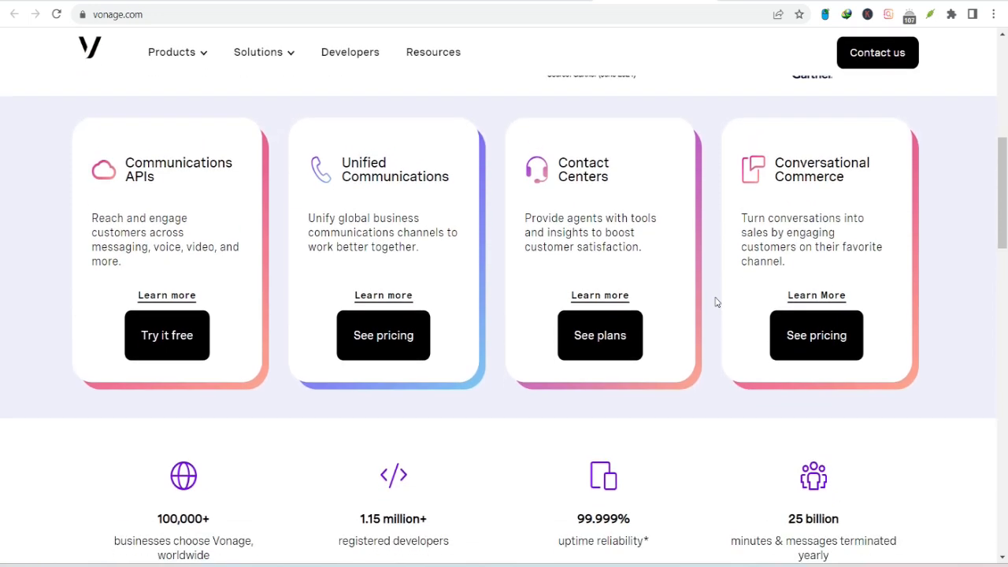
scroll(down, 3)
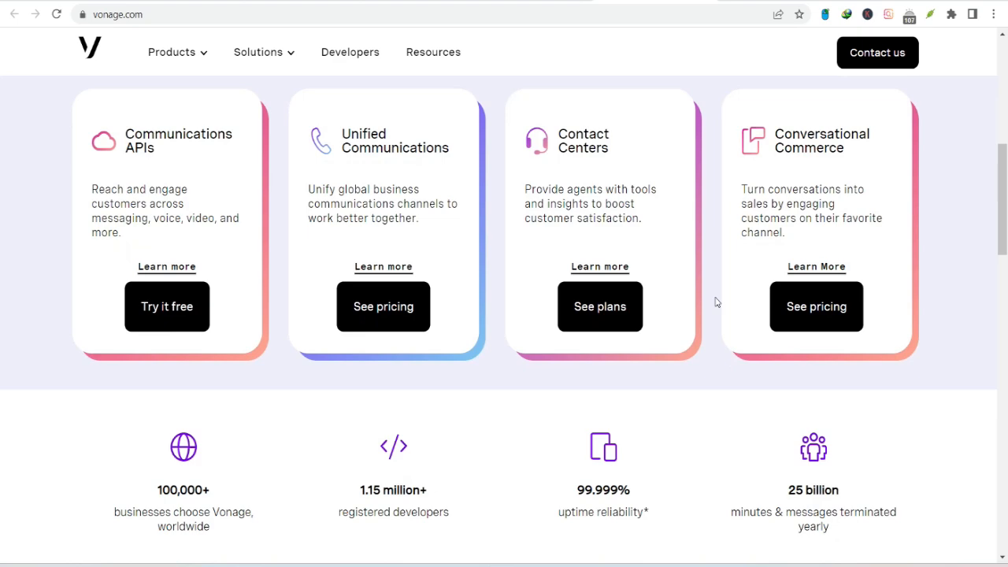
scroll(down, 3)
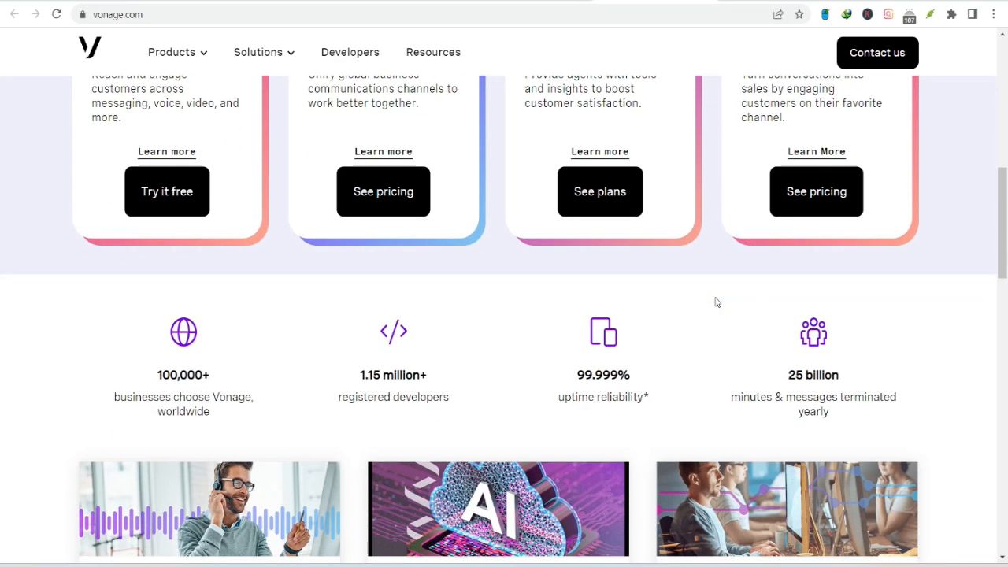
scroll(down, 3)
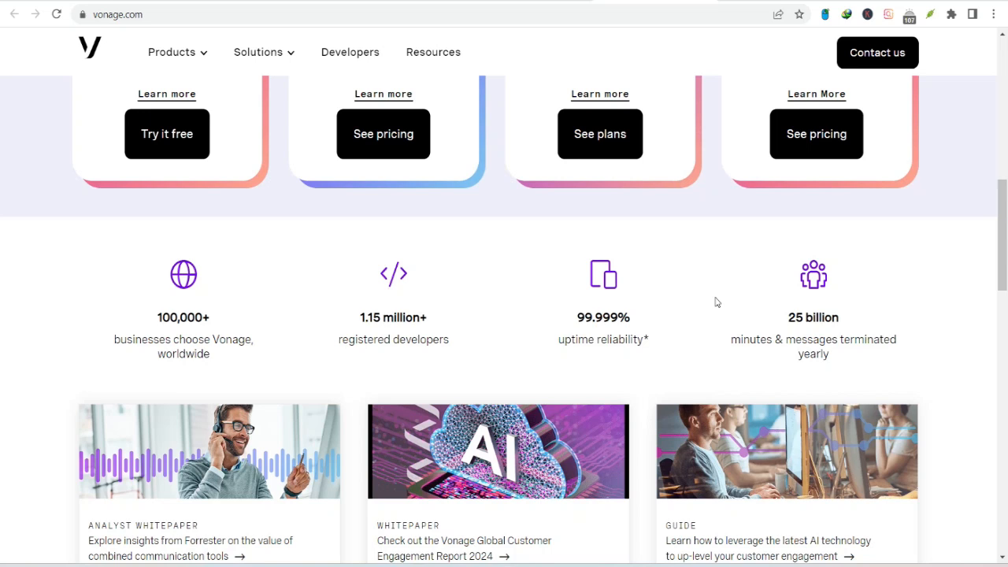
scroll(down, 3)
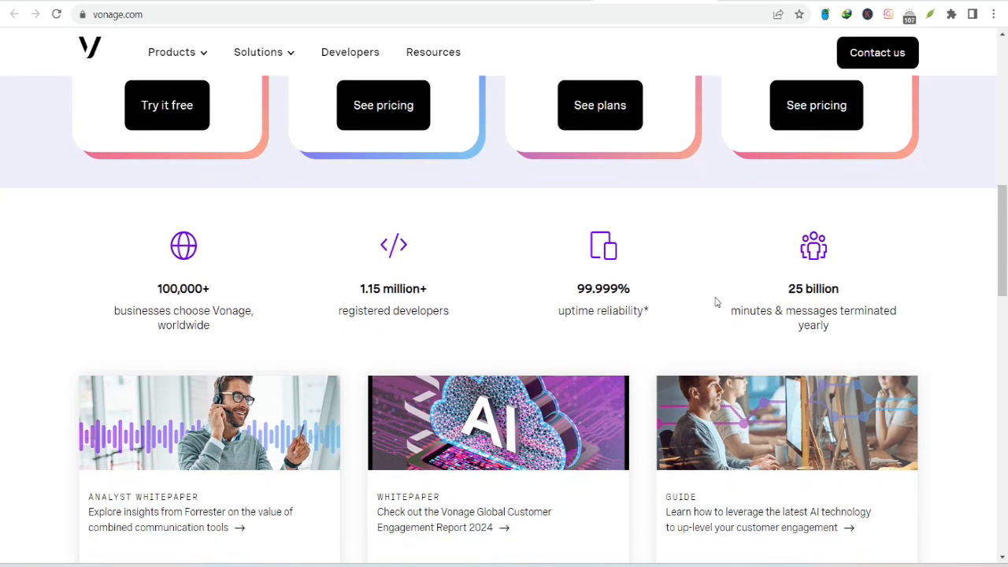
mouse_move(636, 345)
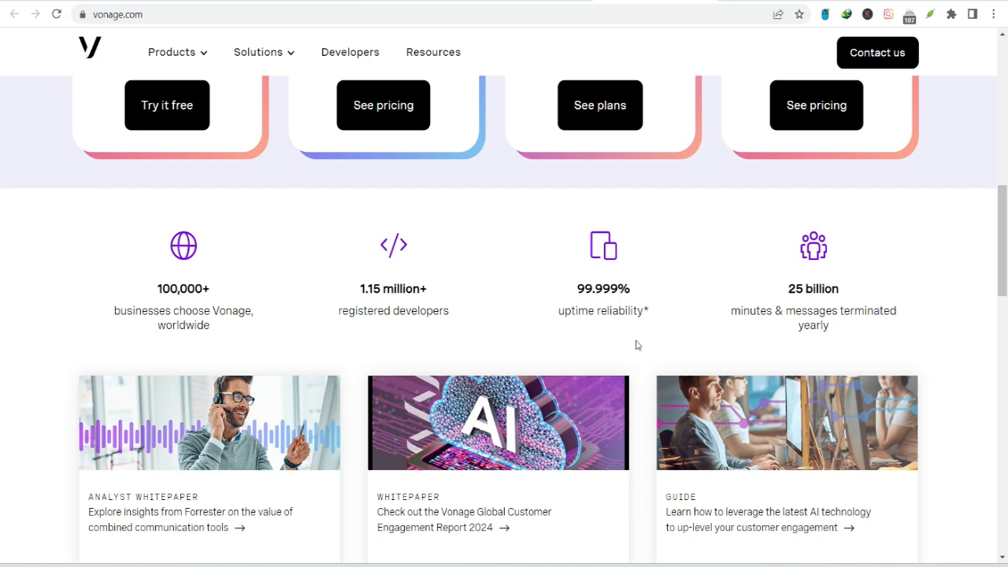
scroll(down, 3)
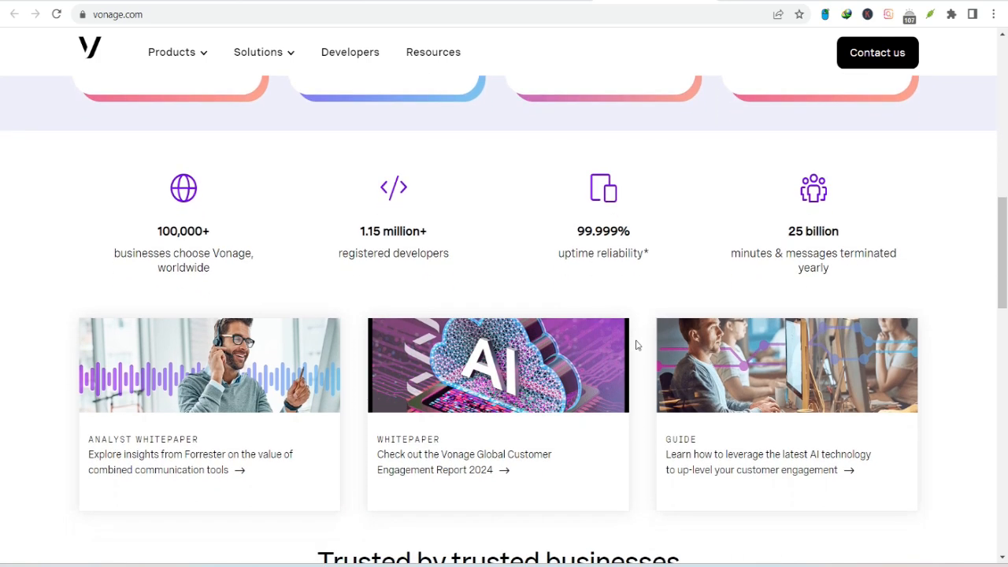
scroll(down, 3)
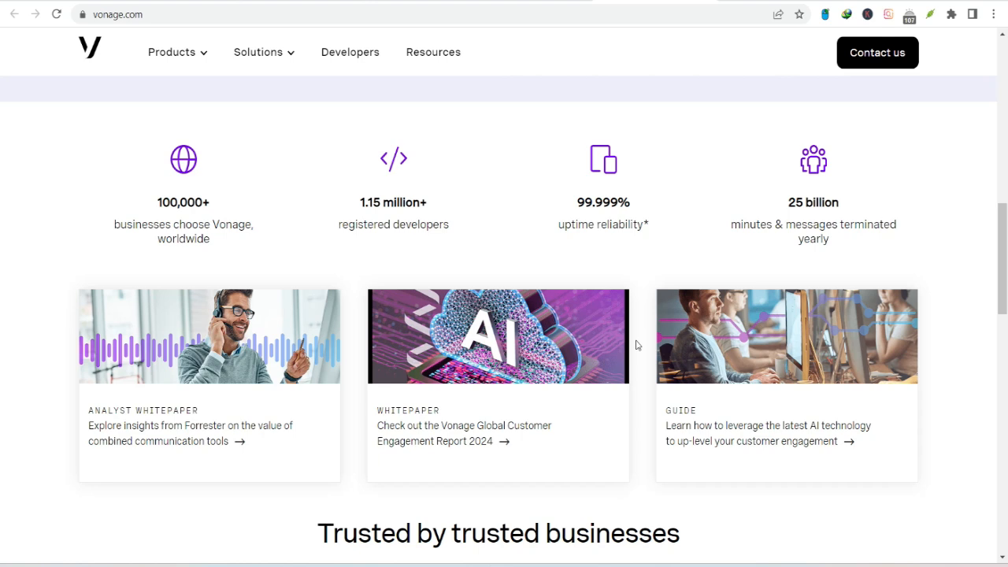
scroll(down, 3)
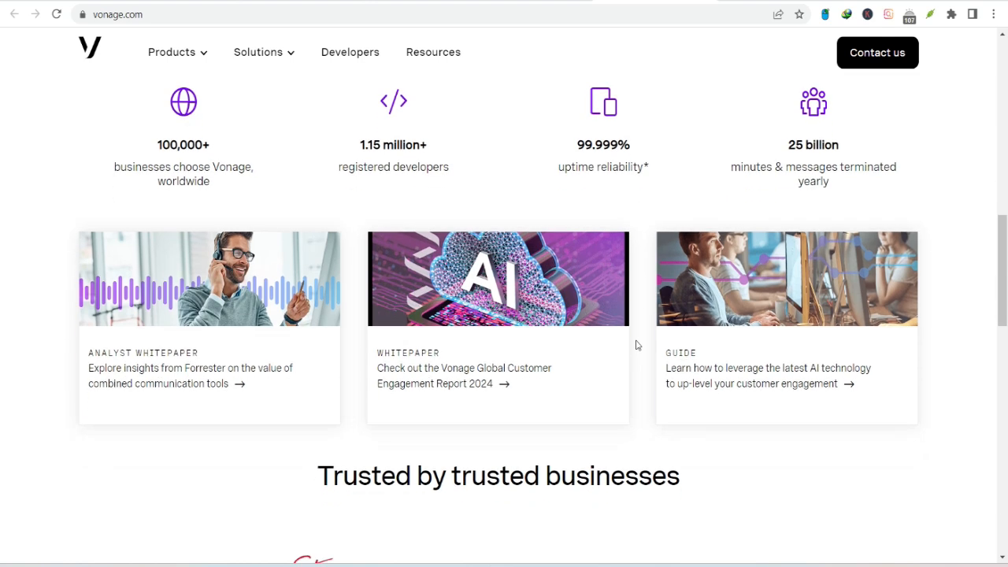
scroll(down, 3)
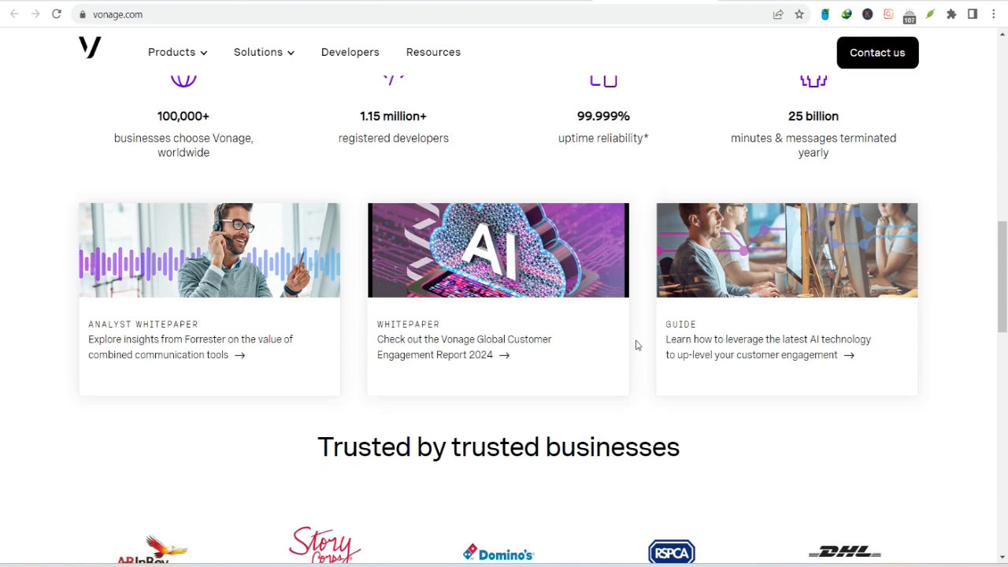
scroll(down, 3)
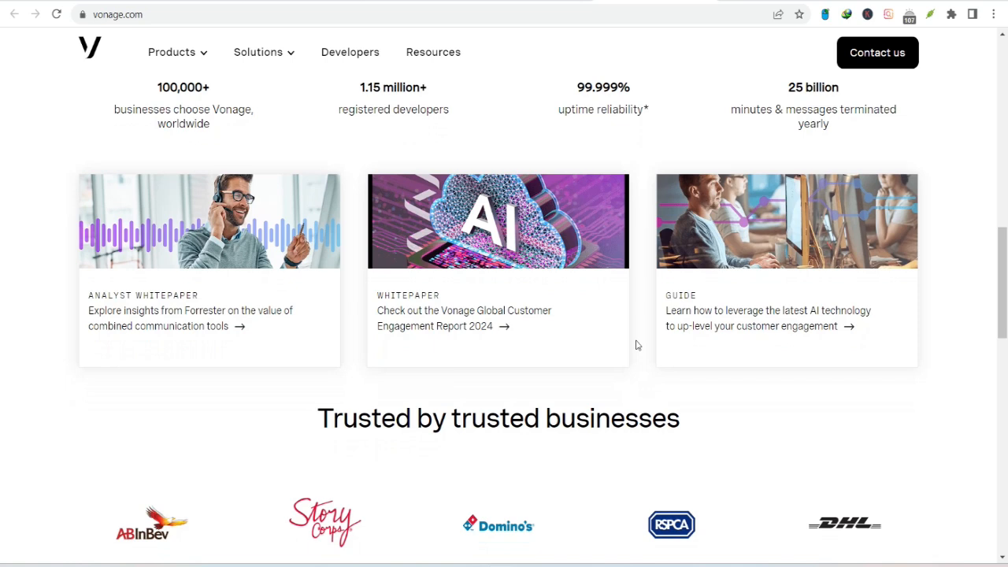
scroll(down, 3)
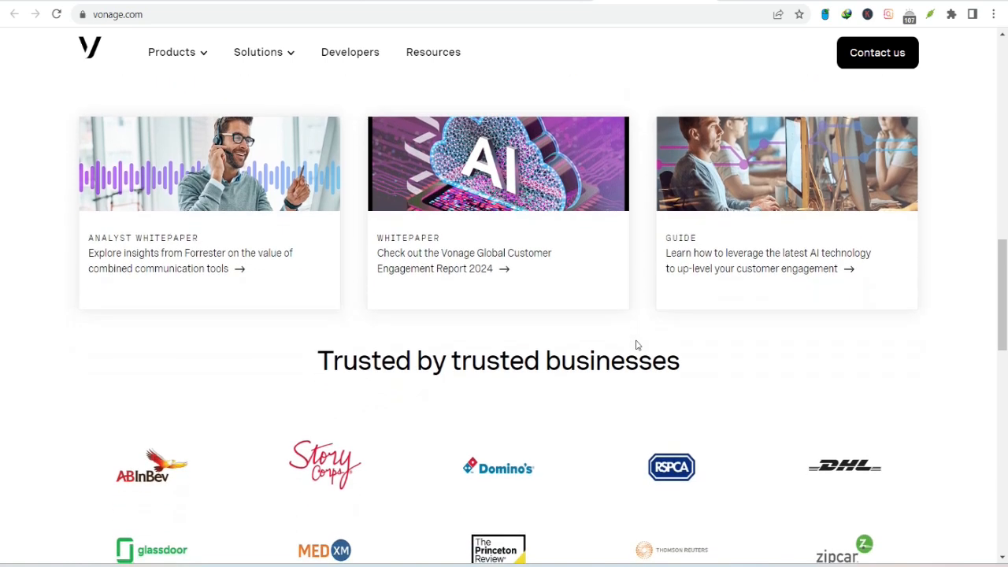
scroll(down, 3)
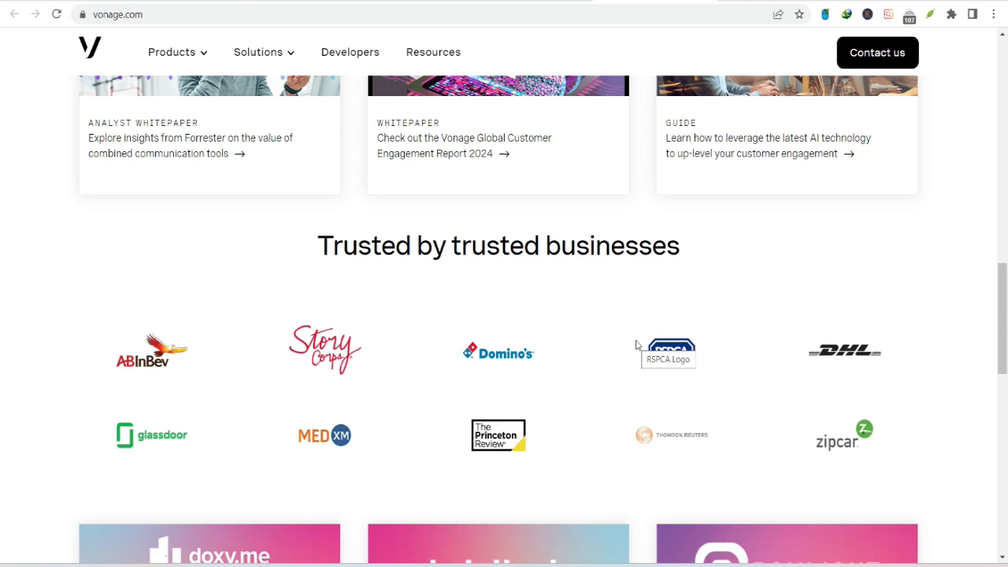
scroll(down, 3)
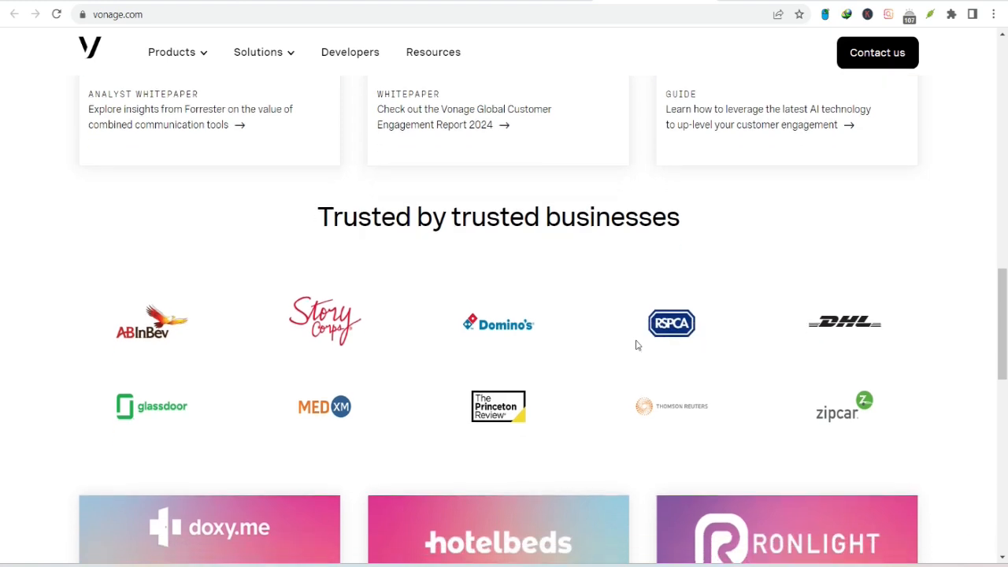
scroll(down, 3)
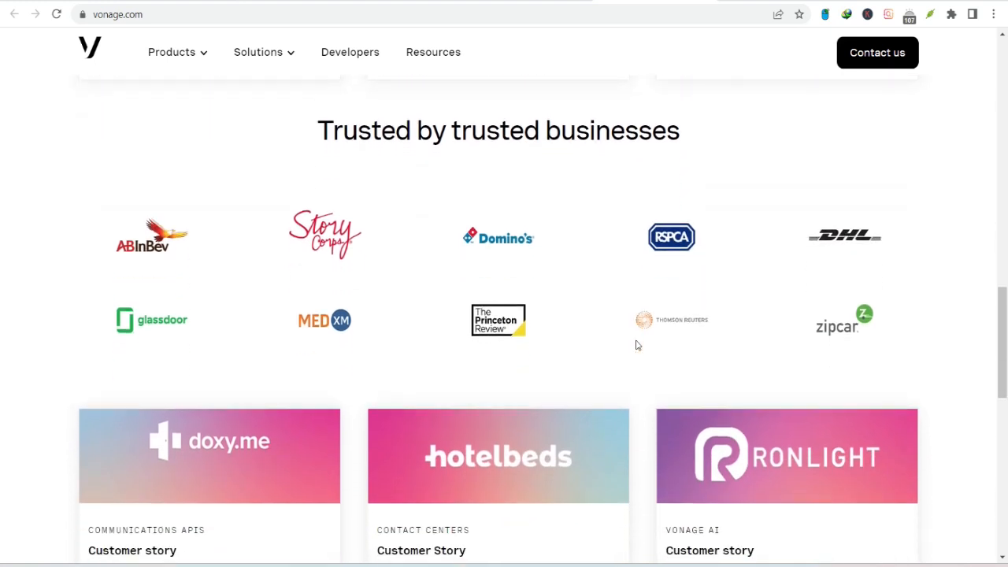
scroll(down, 3)
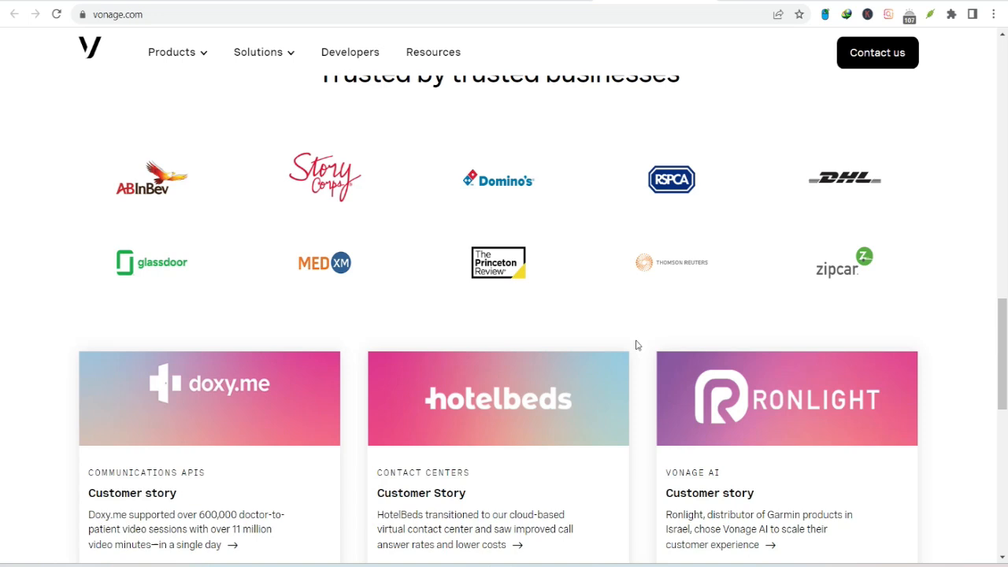
scroll(down, 3)
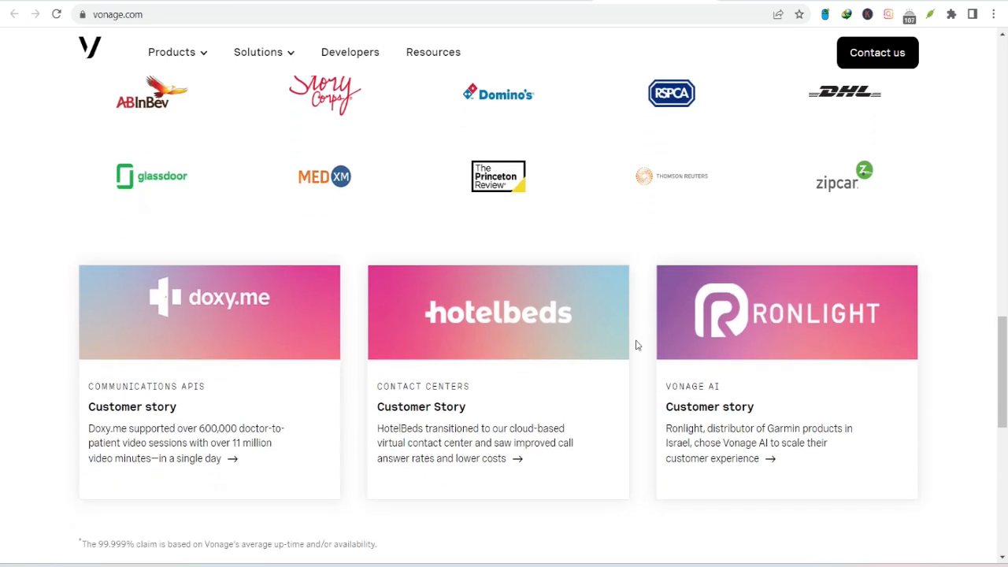
scroll(down, 3)
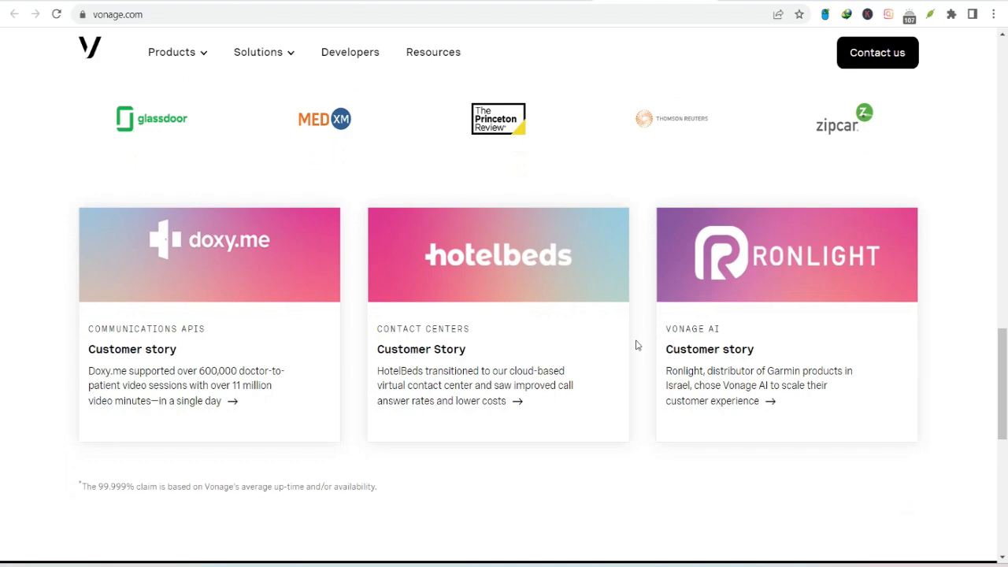
scroll(down, 3)
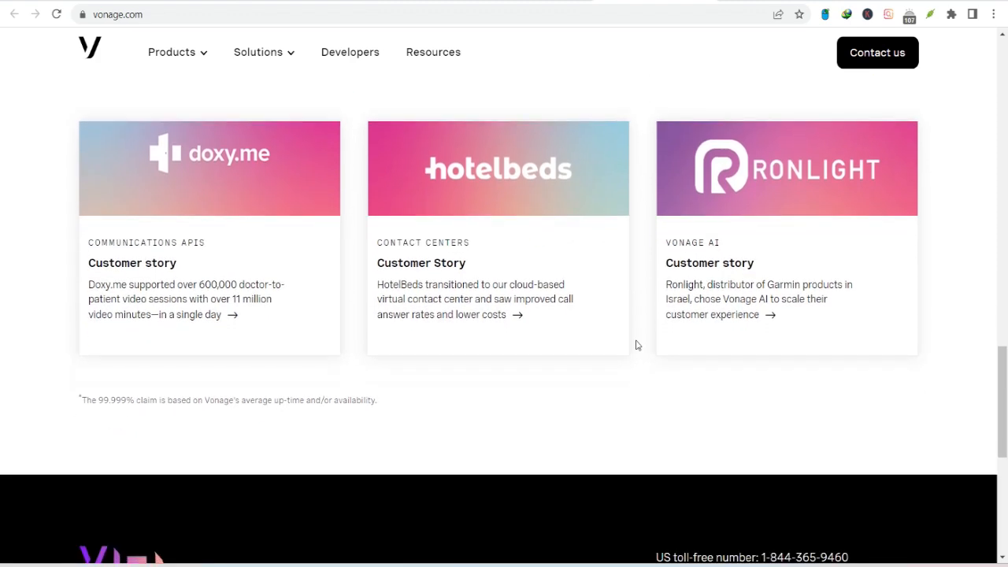
scroll(down, 3)
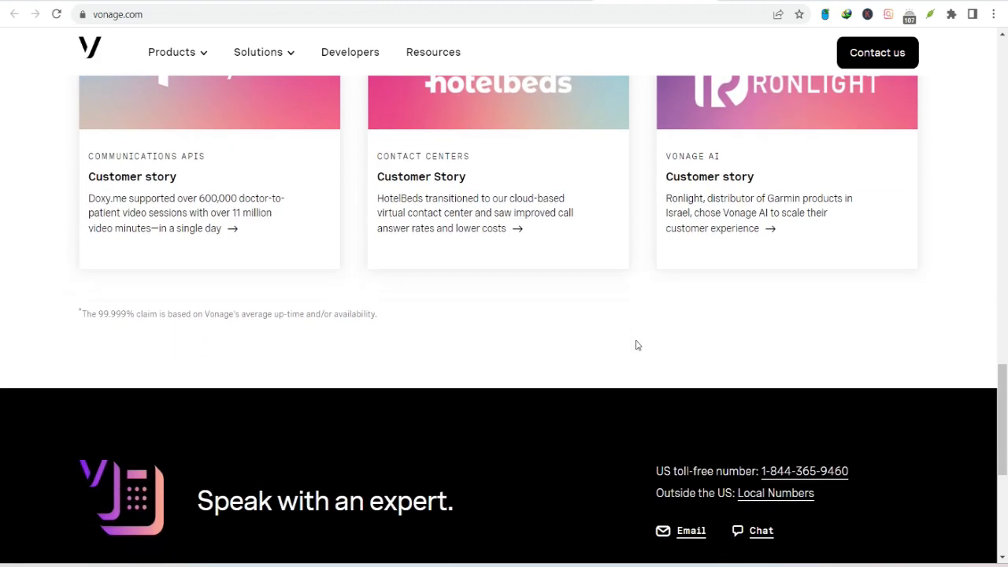
scroll(down, 3)
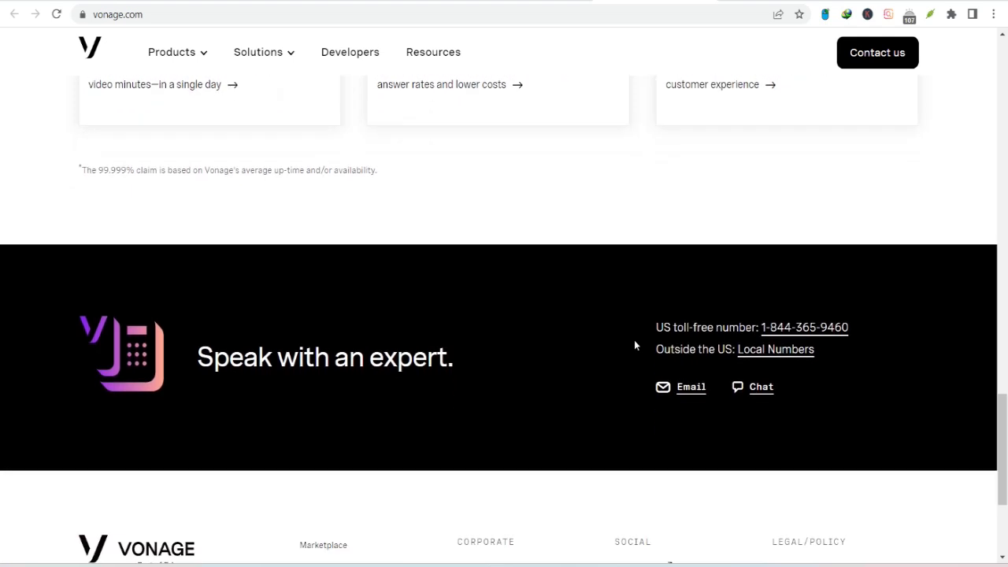
scroll(down, 3)
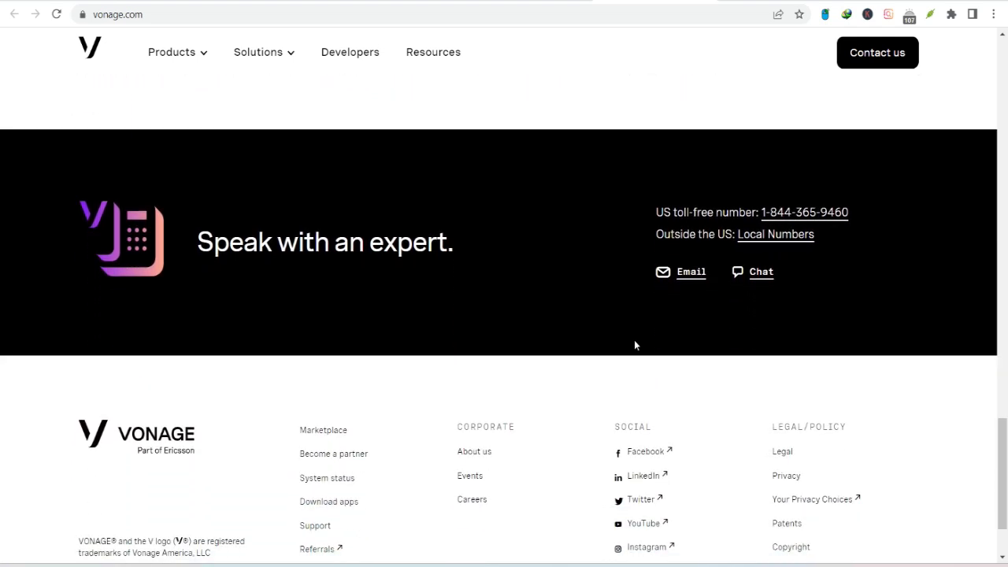
scroll(down, 3)
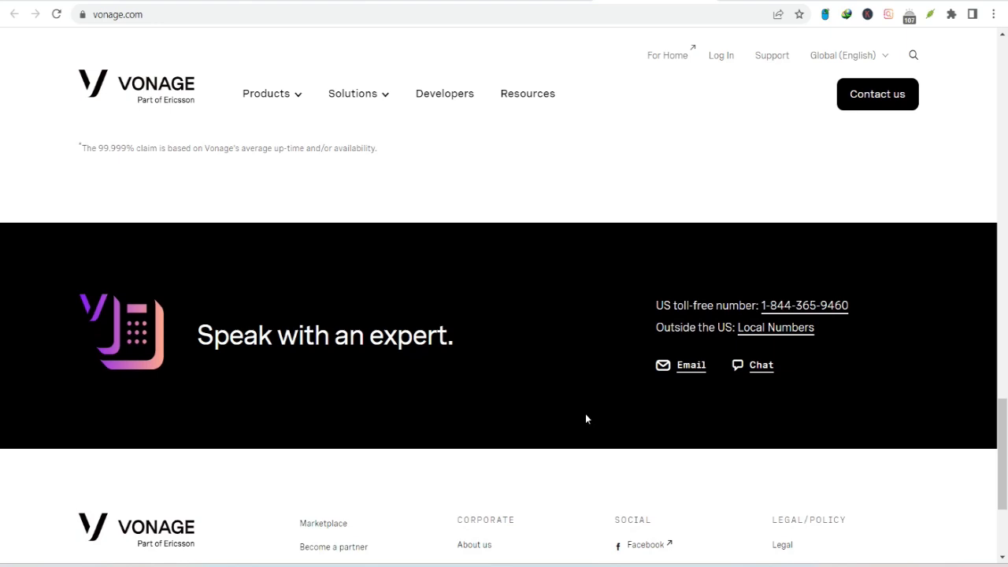
scroll(up, 3)
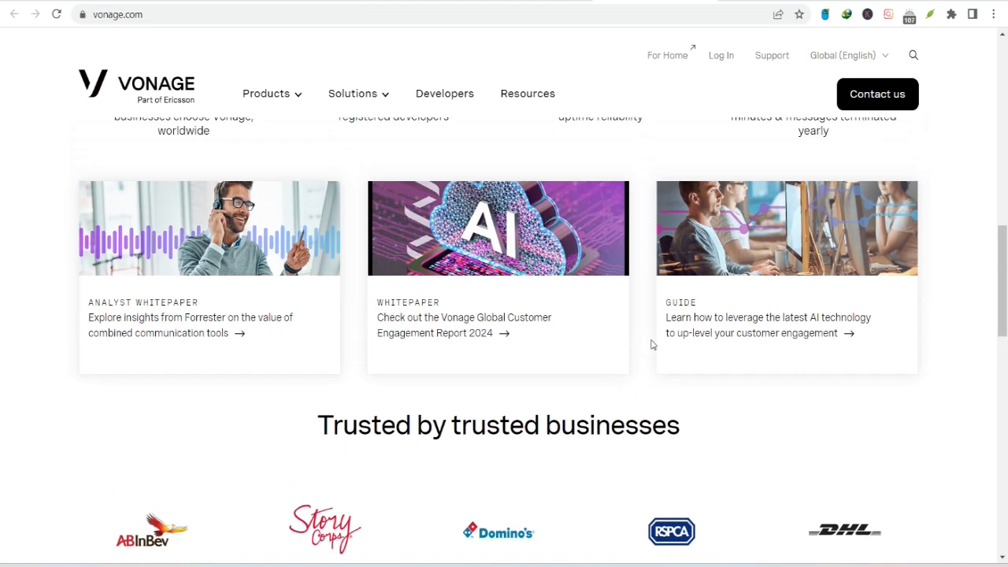
scroll(up, 3)
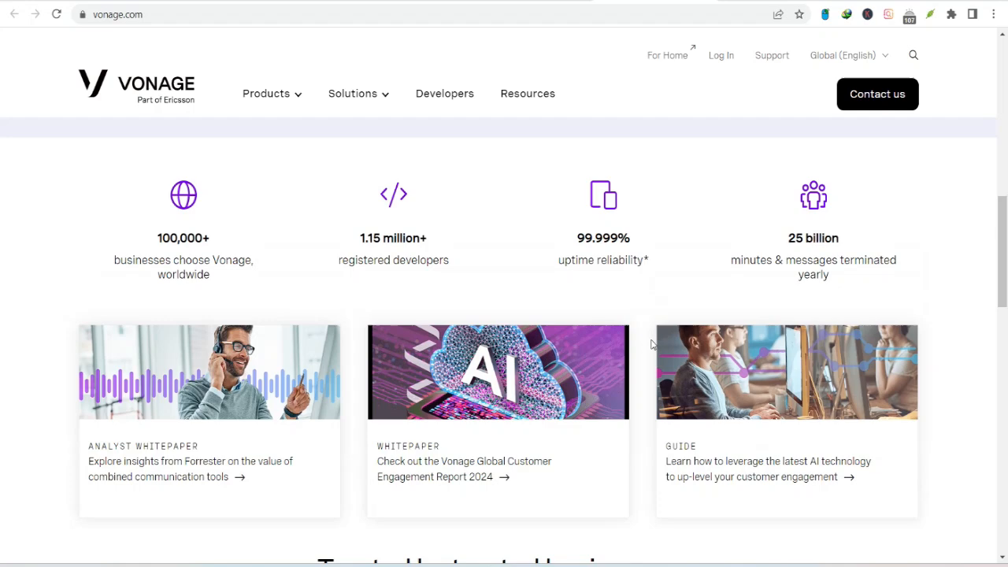